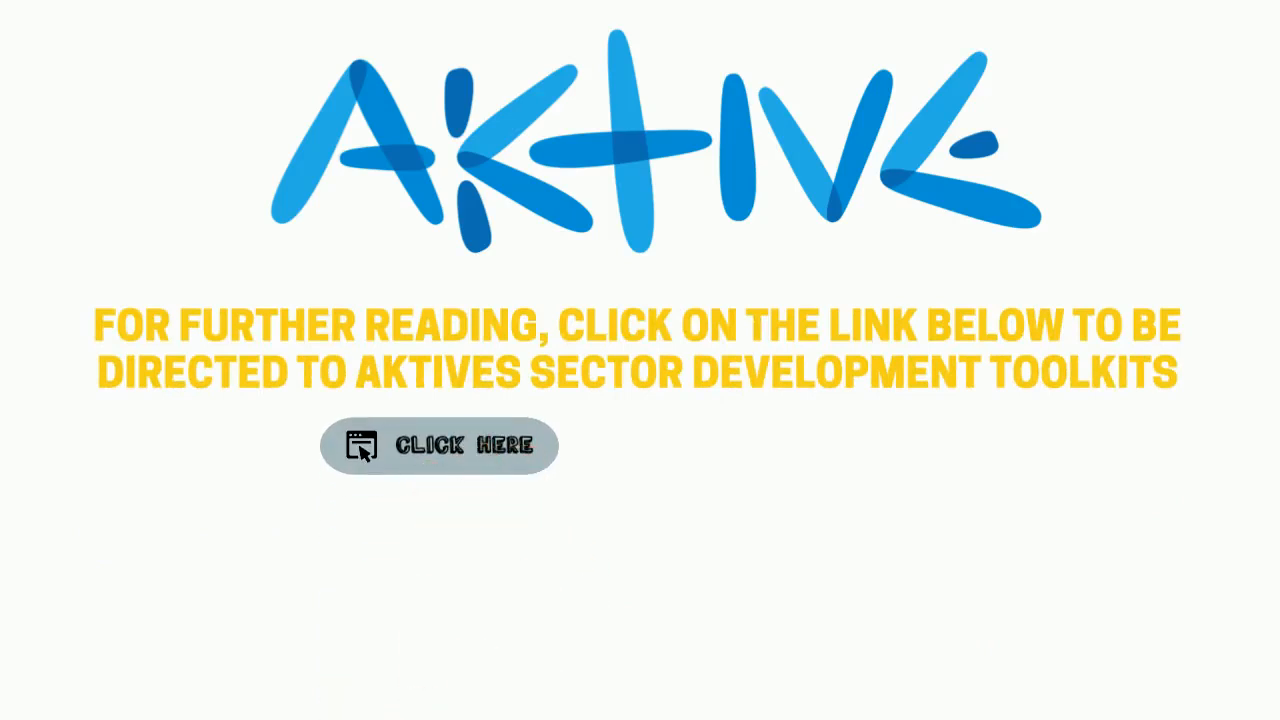
- Reveal the arrow and Finance and Insurance Toolkit cover beneath the CLICK HERE link
{"action": "left_click", "coordinate": [440, 444]}
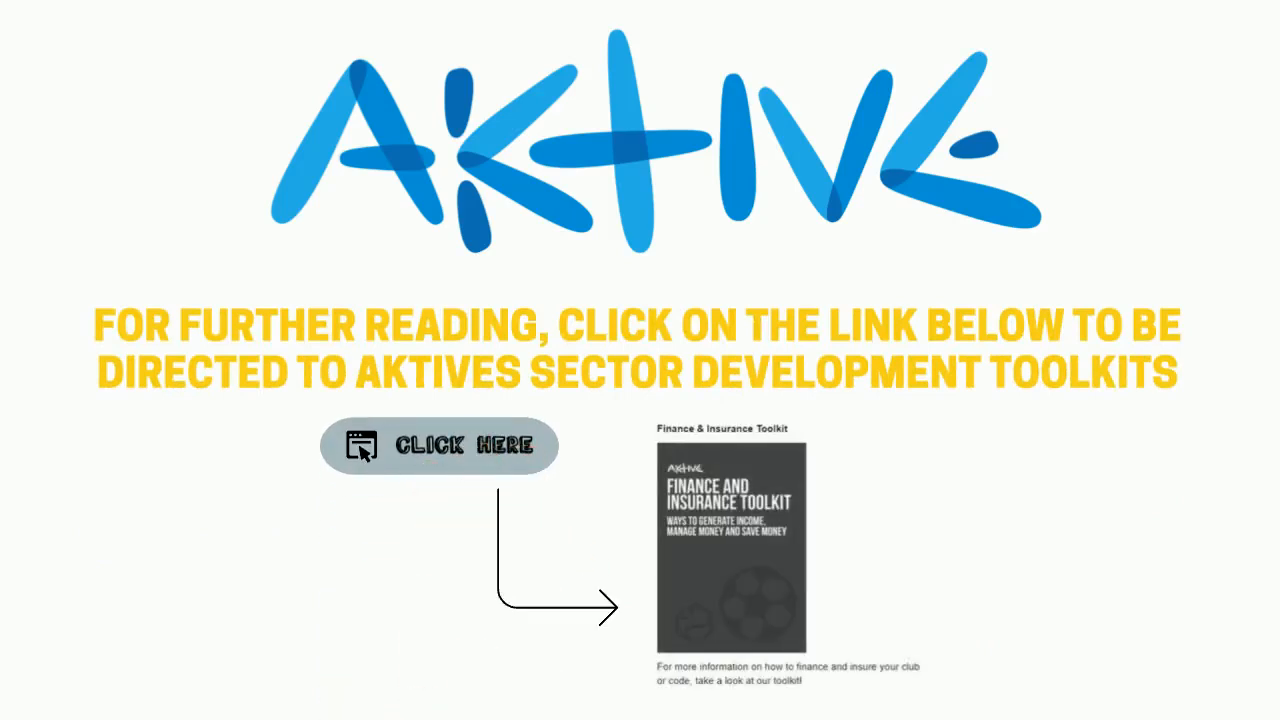